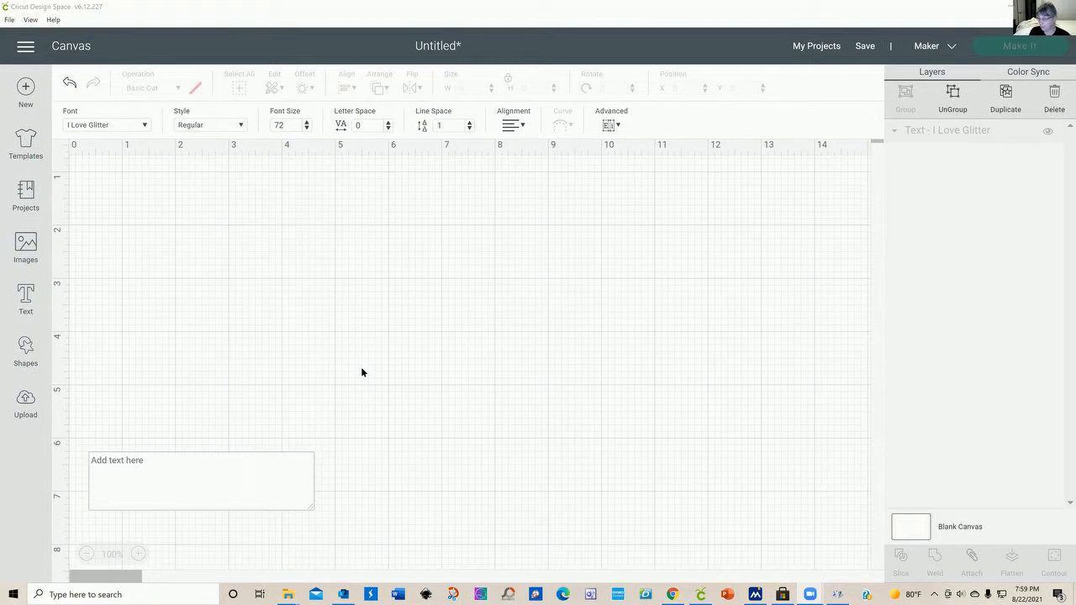
pyautogui.moveTo(198, 305)
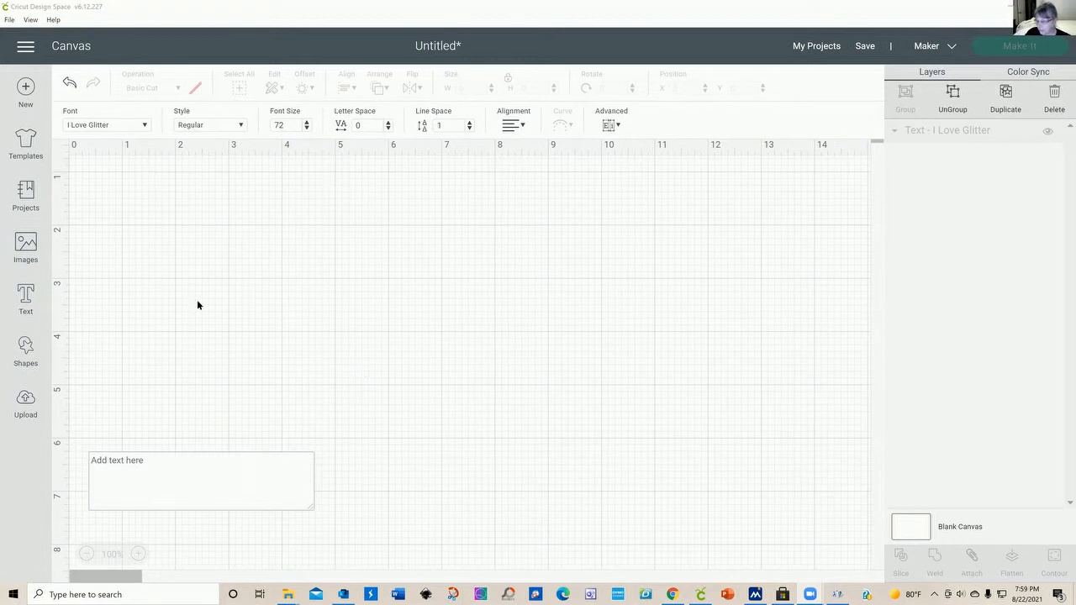
# Step: Type 'Happy Birthday' as a text layer in the I Love Glitter font
pyautogui.click(95, 461)
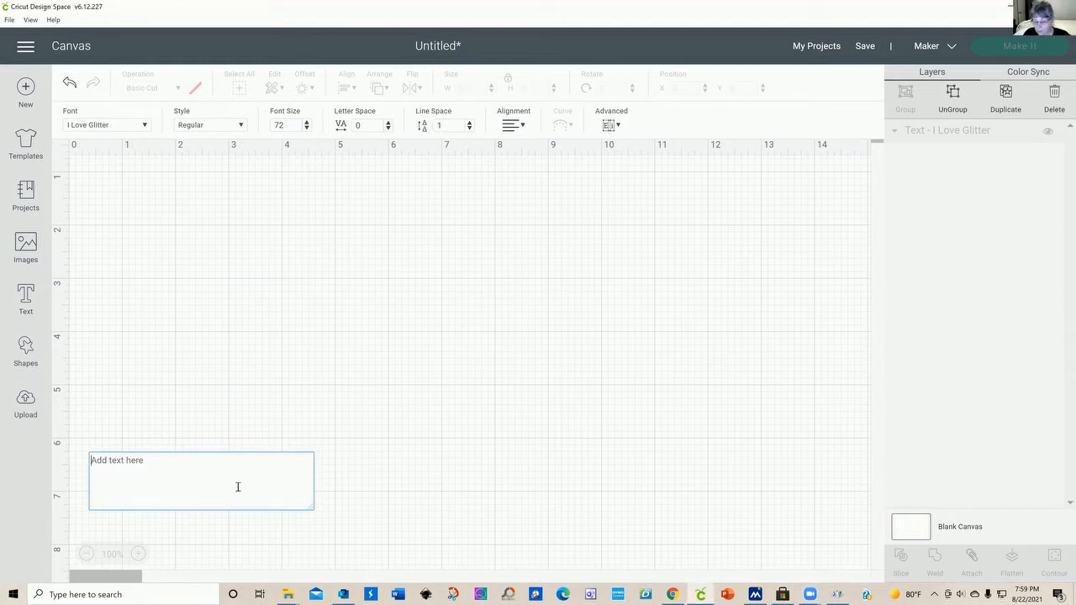
pyautogui.write('Happy')
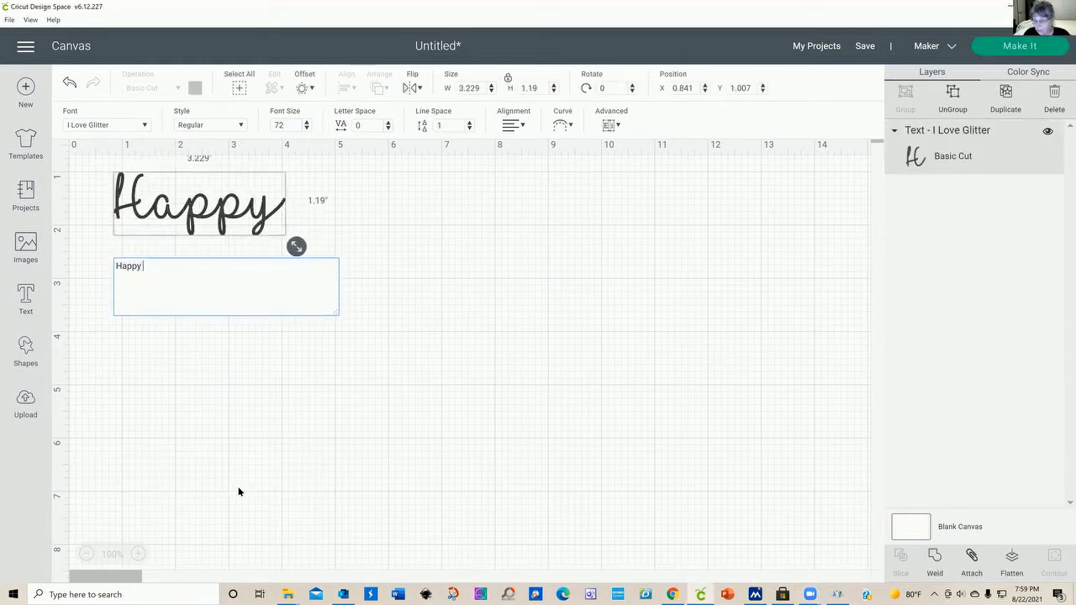
pyautogui.write('Birthda')
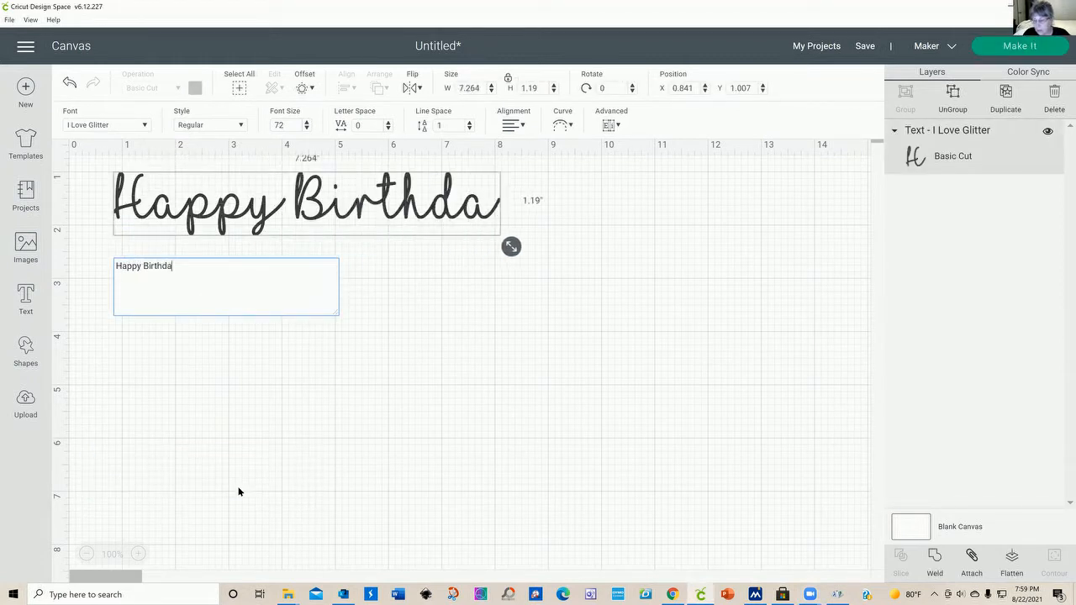
pyautogui.write('y')
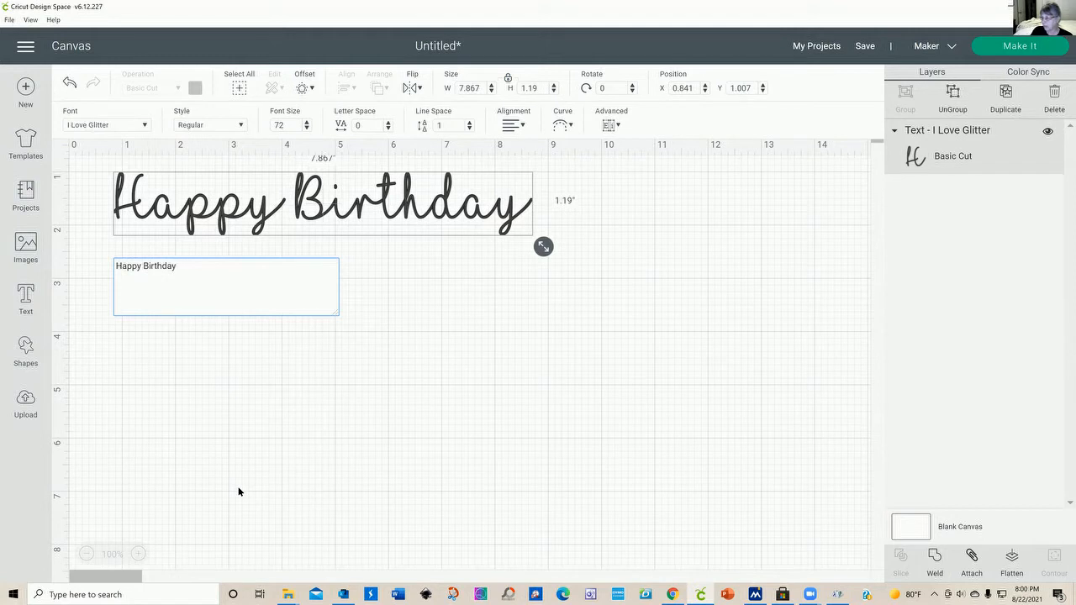
pyautogui.click(177, 266)
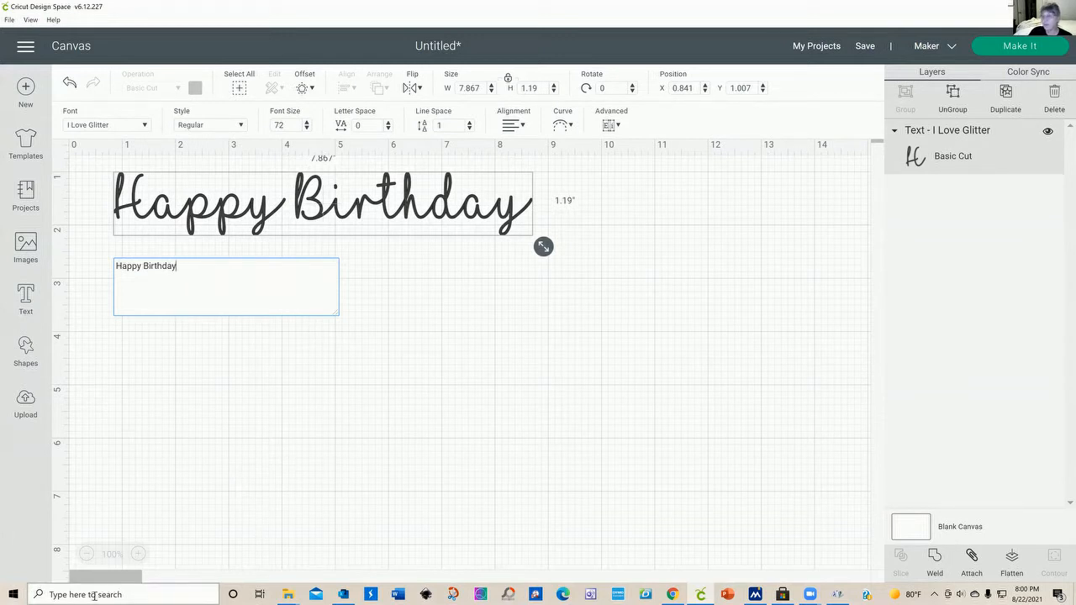
# Step: Open the Windows taskbar search to look for an app
pyautogui.click(14, 595)
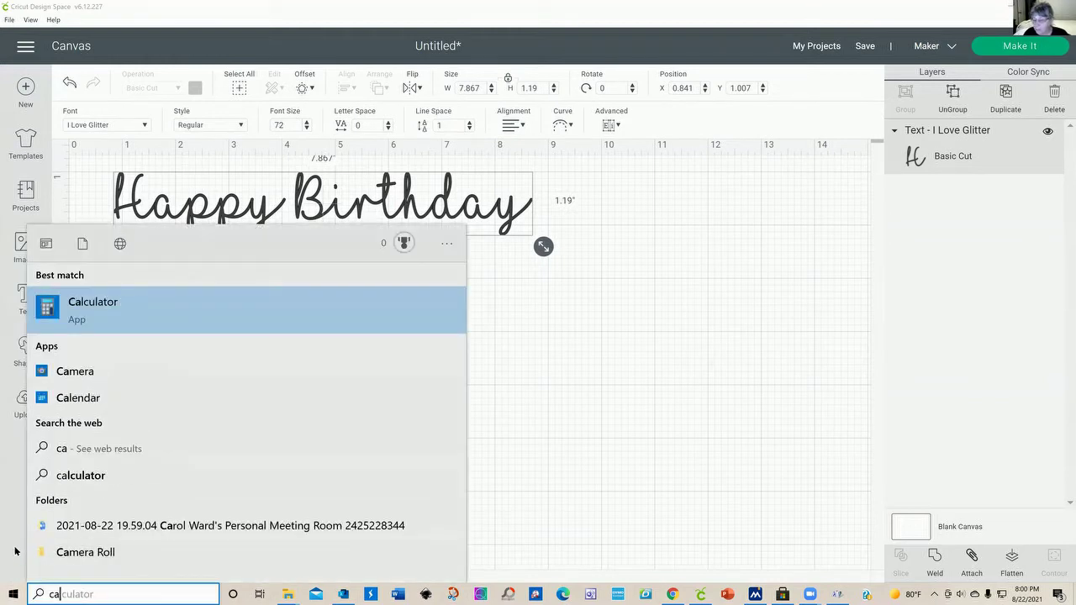
# Step: Open Character Map and select the I Love Glitter heart-and-swirl glyph U+E031
pyautogui.write('character Map')
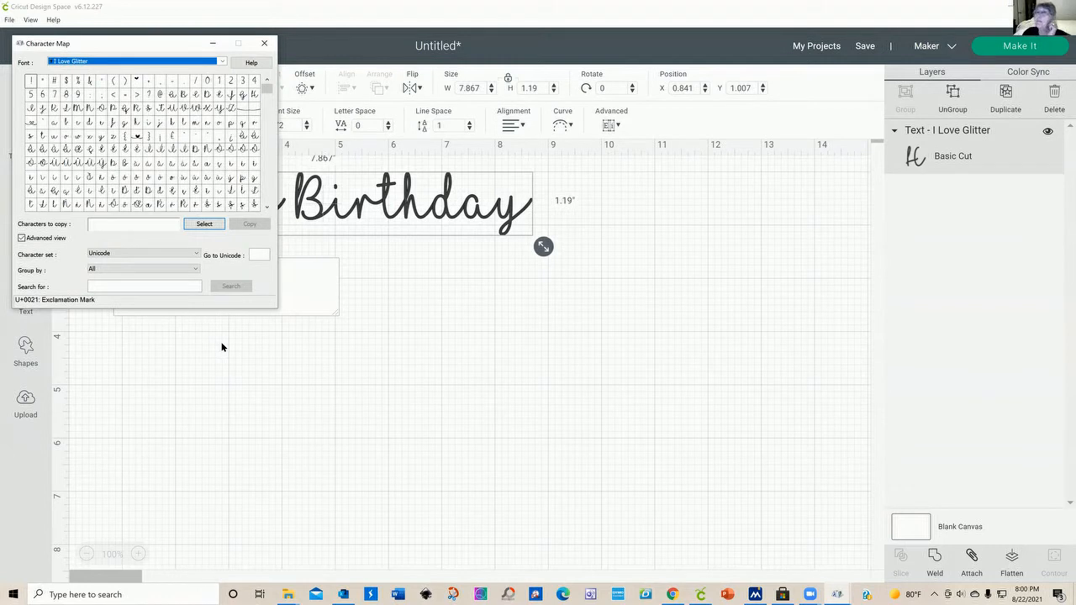
pyautogui.moveTo(240, 217)
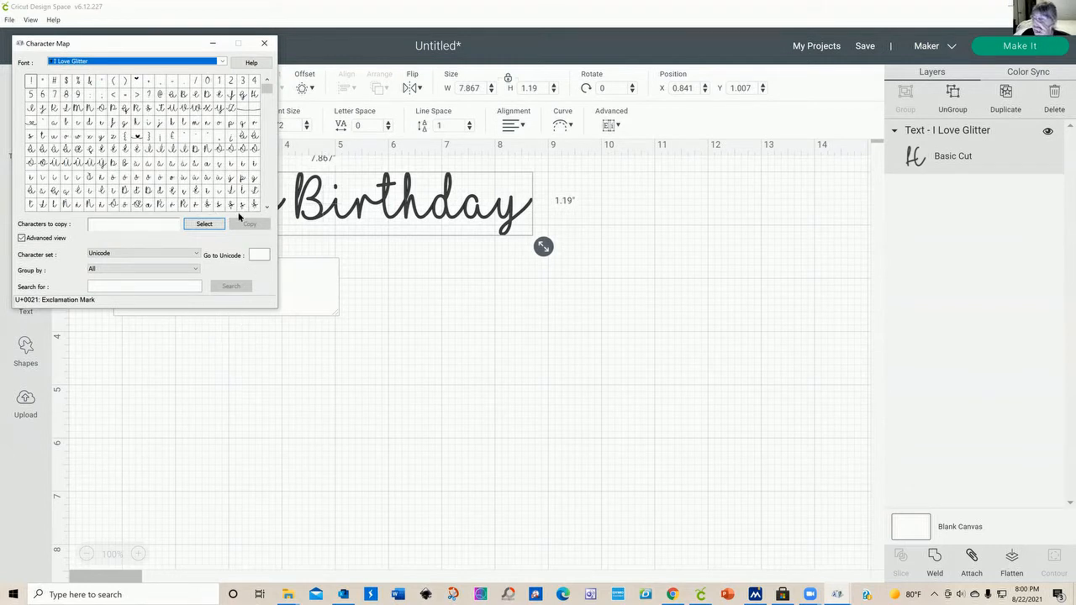
pyautogui.moveTo(174, 149)
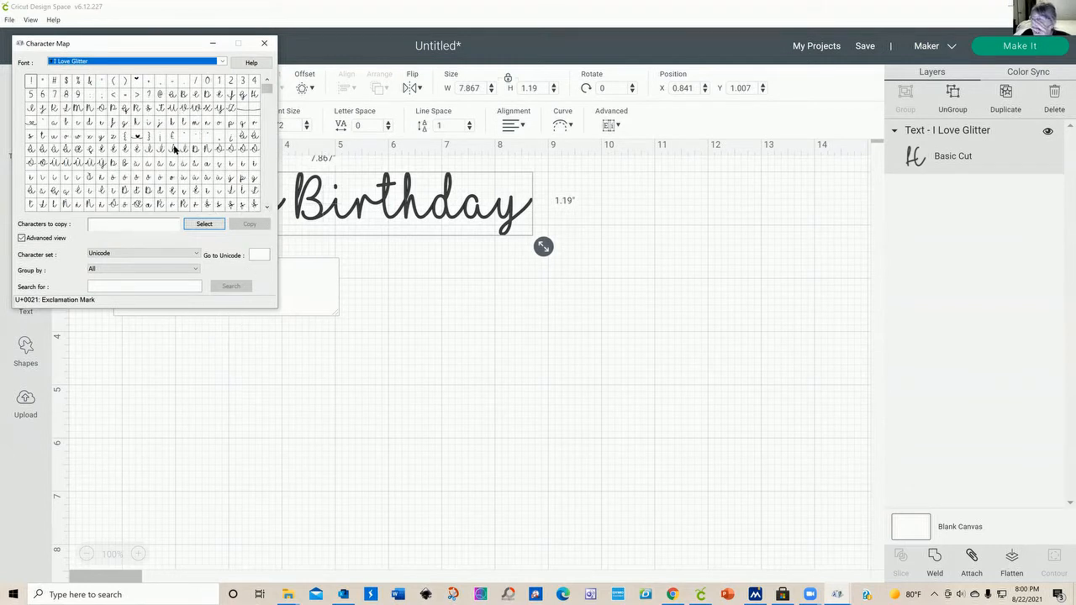
pyautogui.scroll(-3)
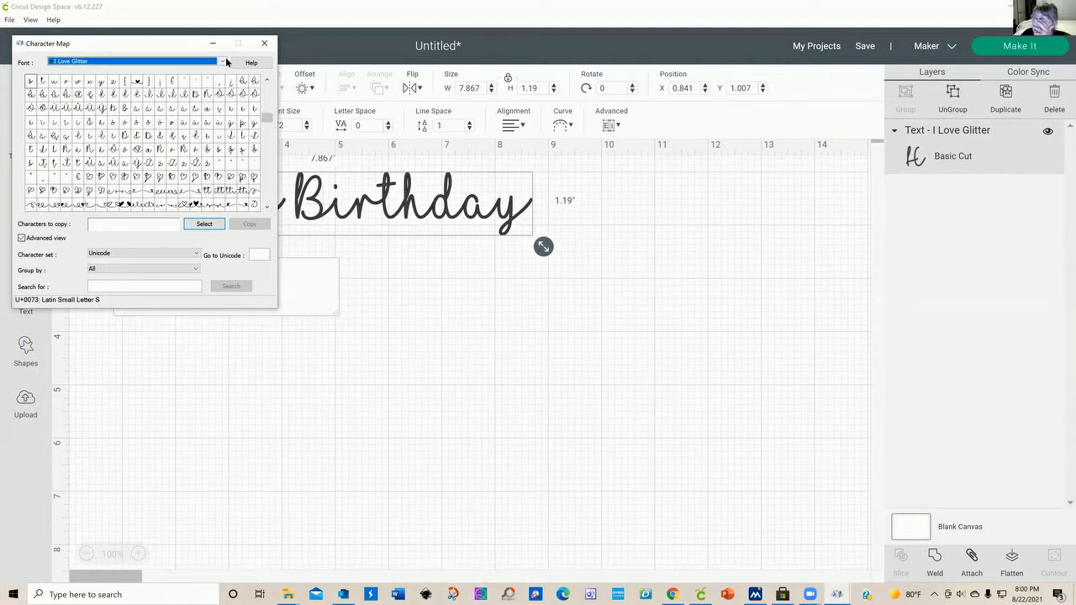
pyautogui.click(224, 62)
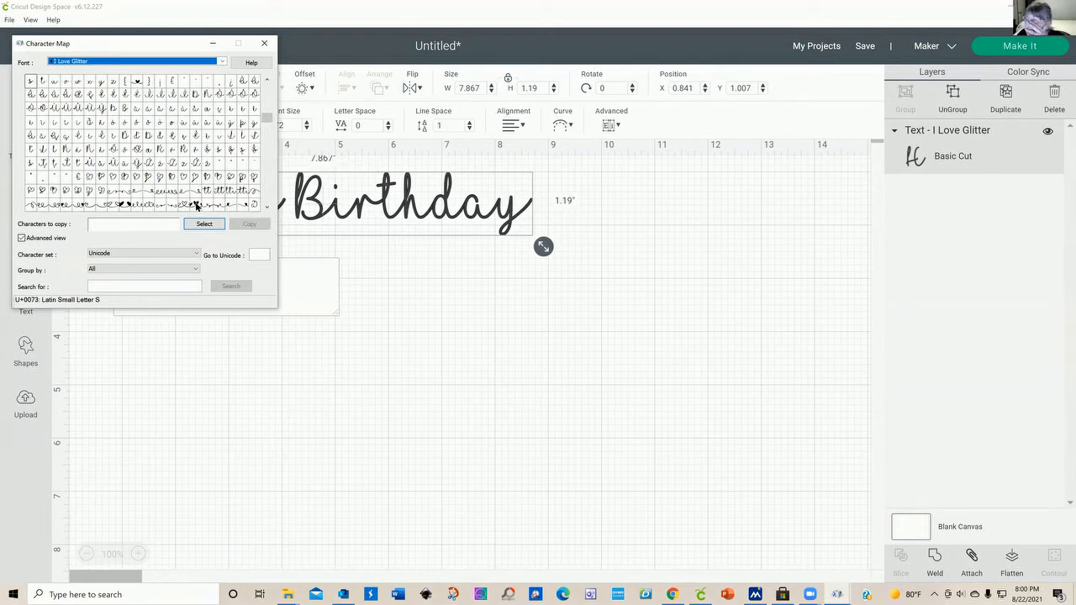
pyautogui.click(195, 205)
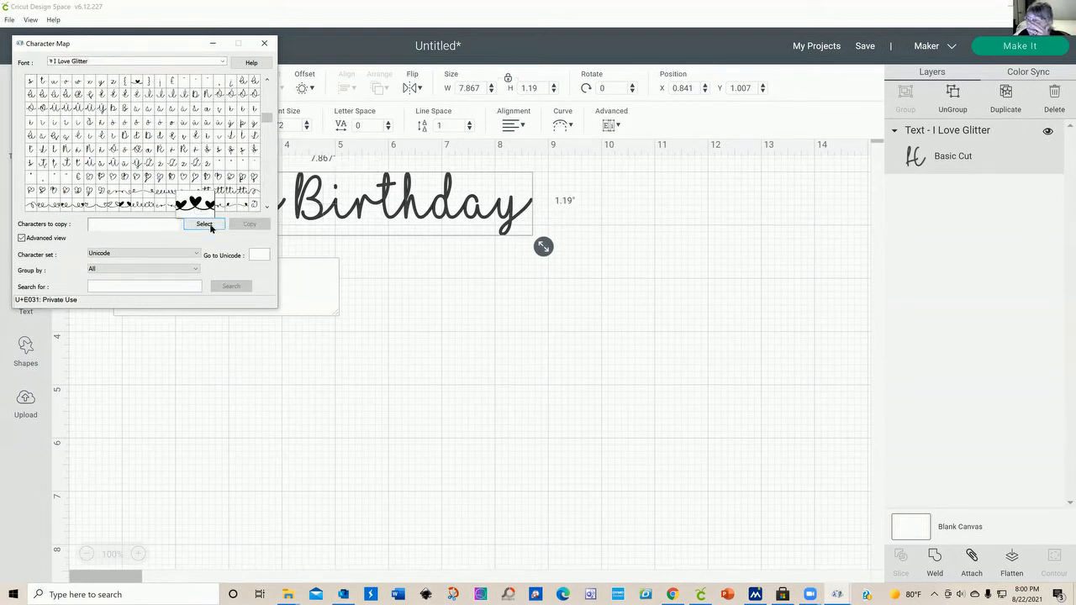
pyautogui.click(204, 224)
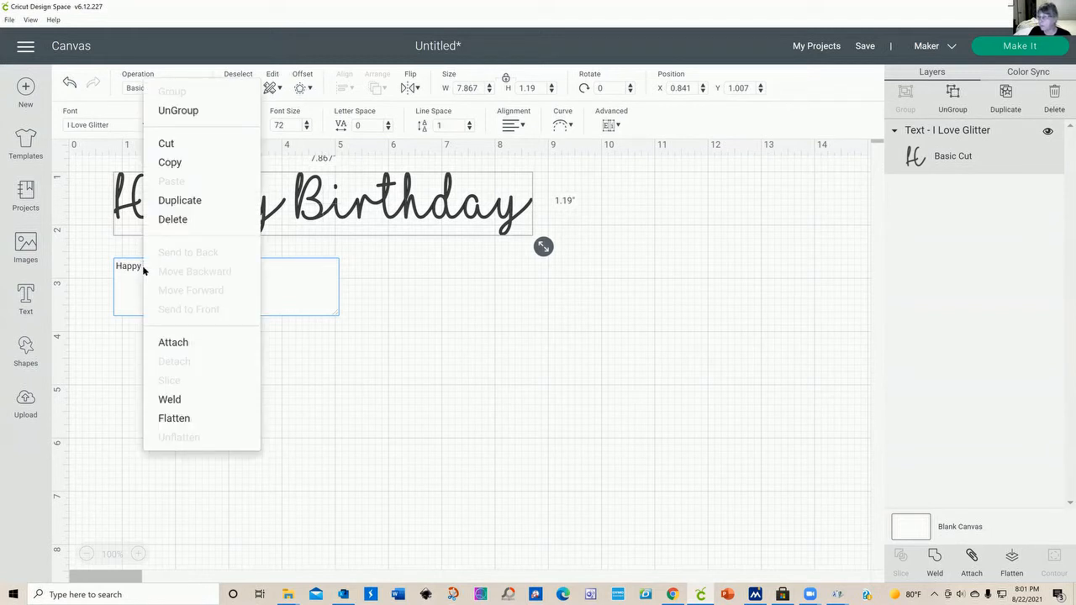
pyautogui.moveTo(313, 369)
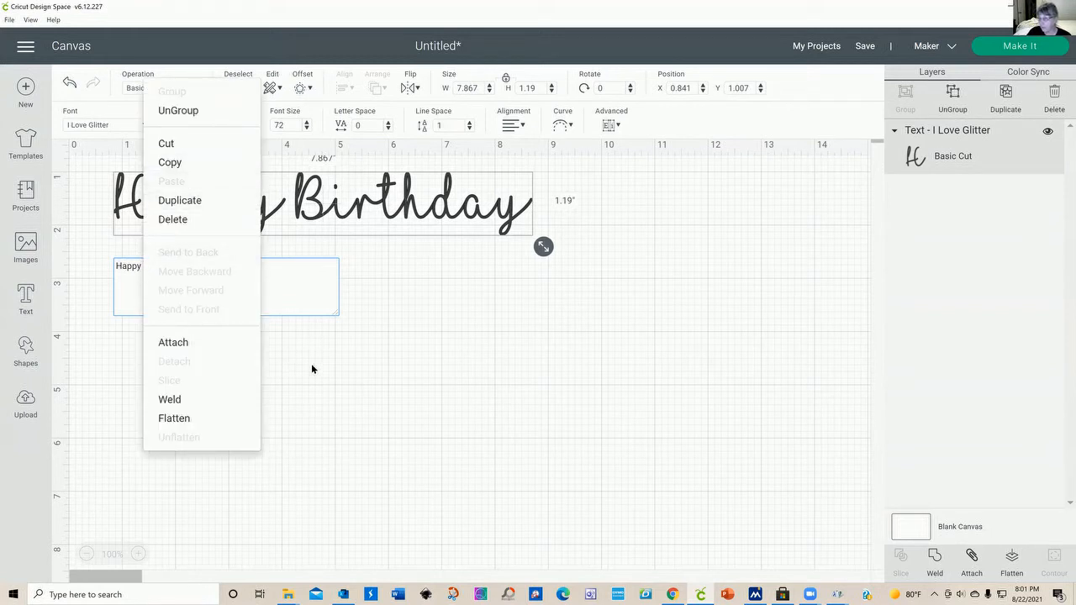
pyautogui.moveTo(349, 328)
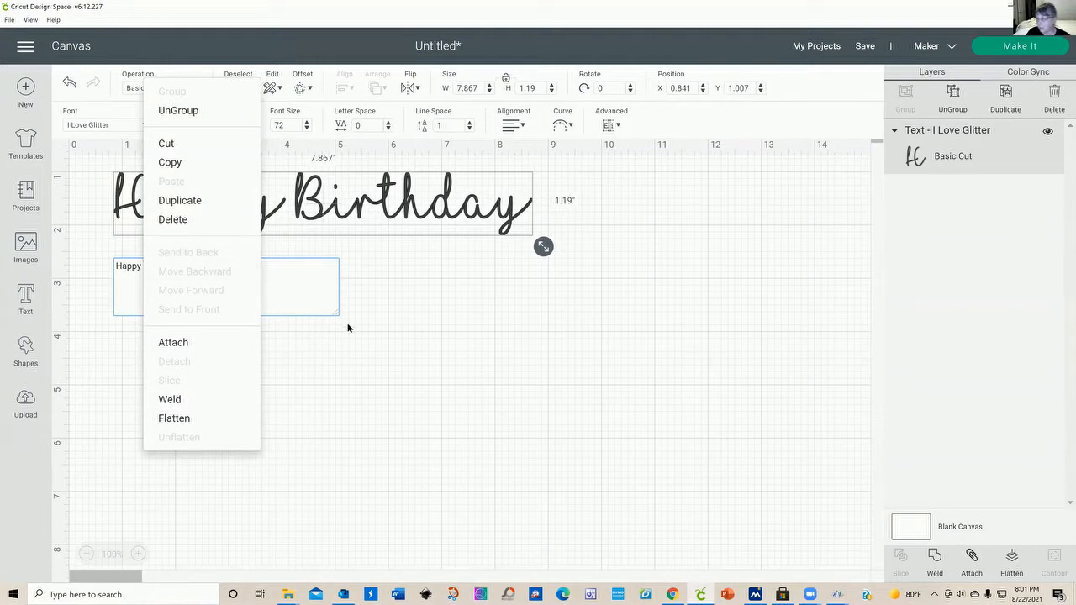
pyautogui.moveTo(278, 382)
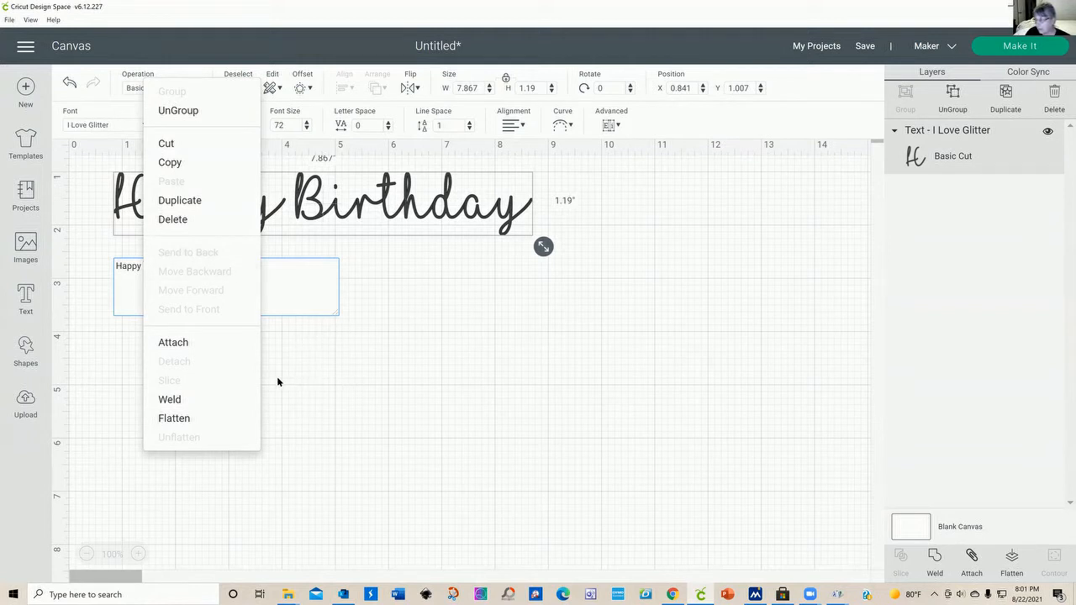
pyautogui.moveTo(199, 517)
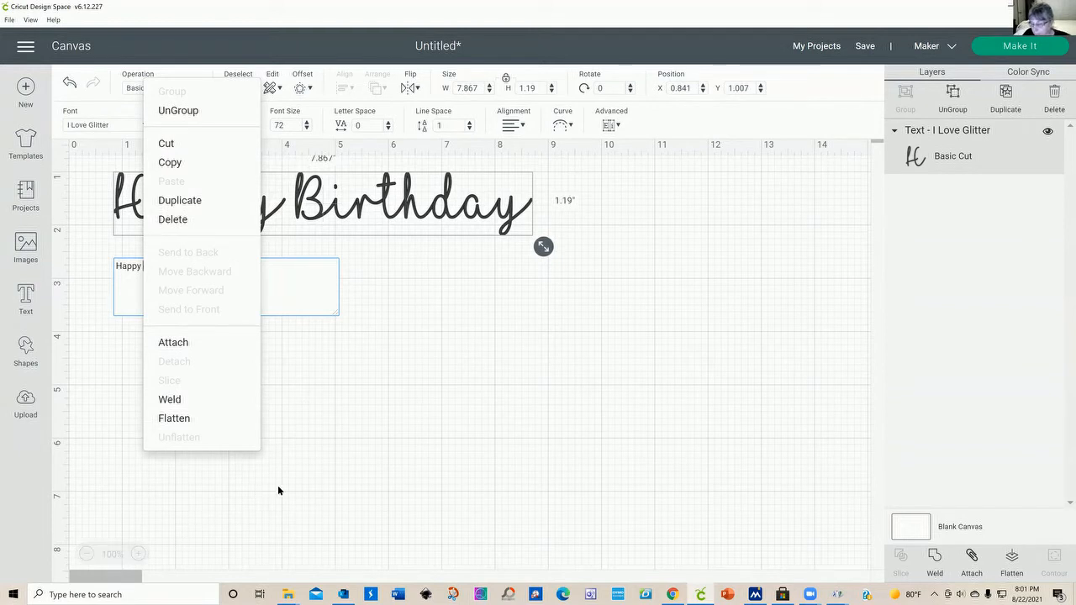
pyautogui.moveTo(311, 478)
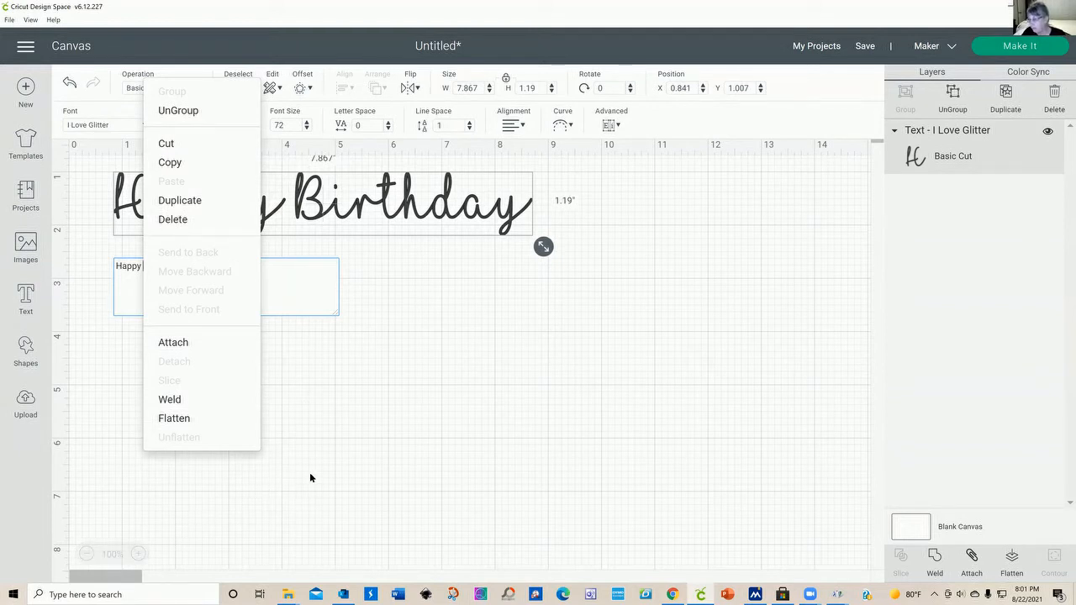
pyautogui.moveTo(292, 496)
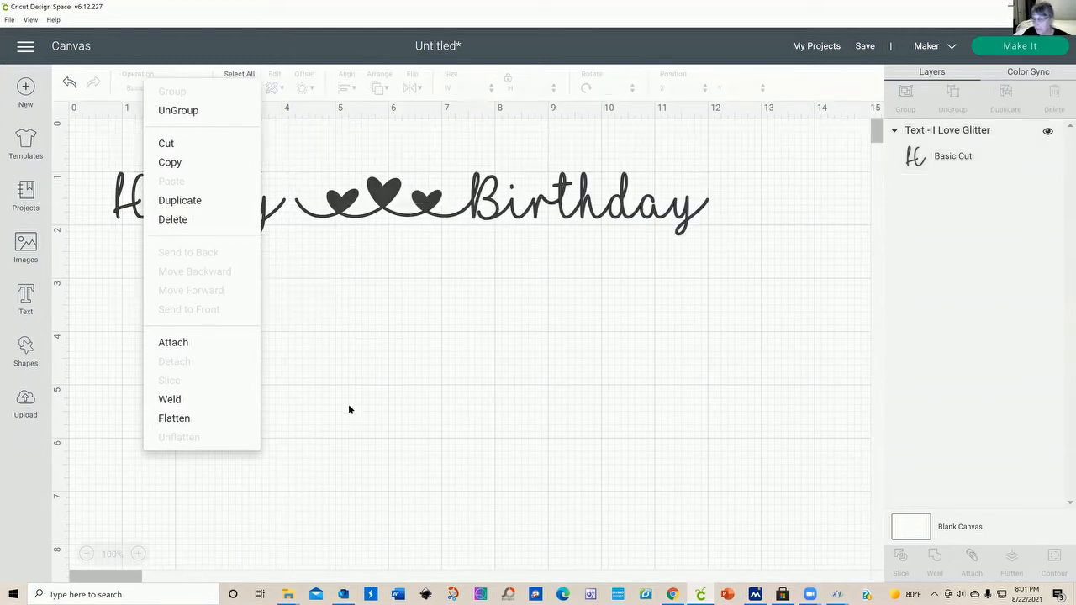
# Step: Click the empty canvas to dismiss the leftover edit options
pyautogui.click(350, 410)
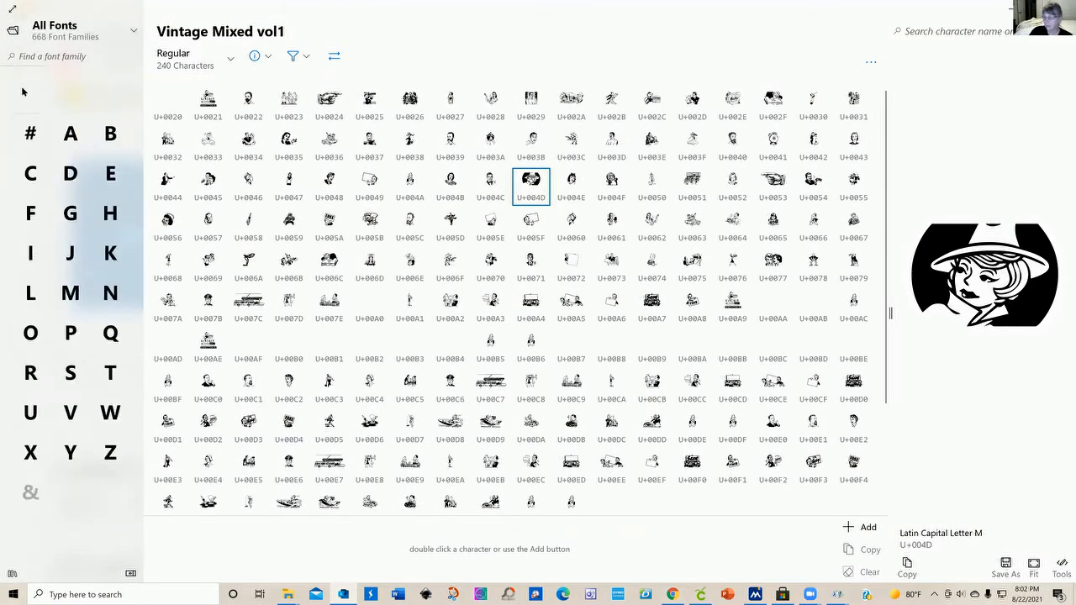
pyautogui.moveTo(32, 292)
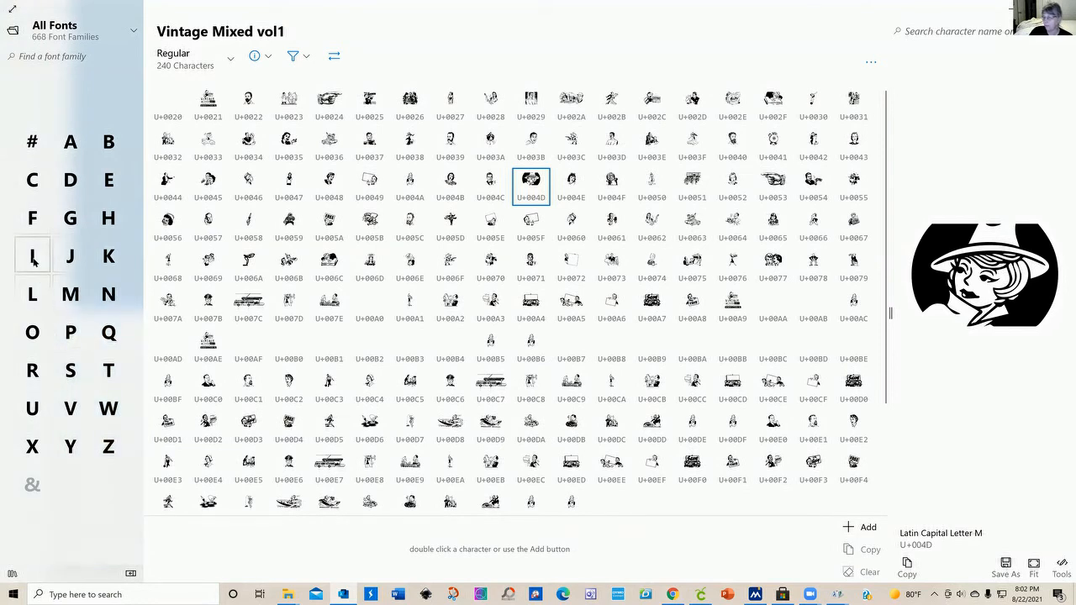
# Step: Select the I Love Glitter swirl glyph U+E022 (swirlL5) and copy it
pyautogui.click(32, 256)
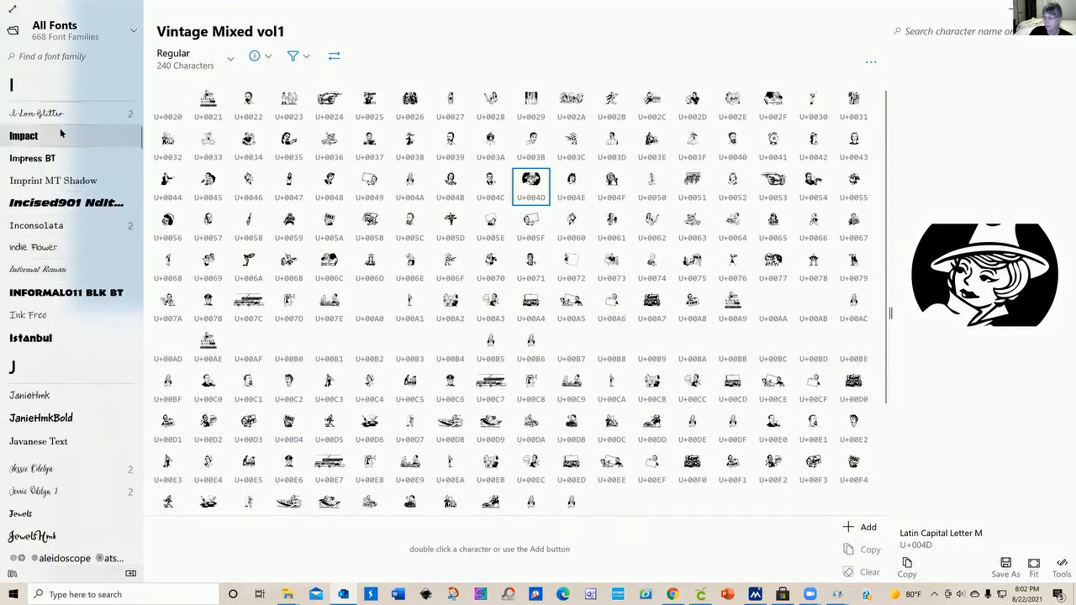
pyautogui.click(42, 113)
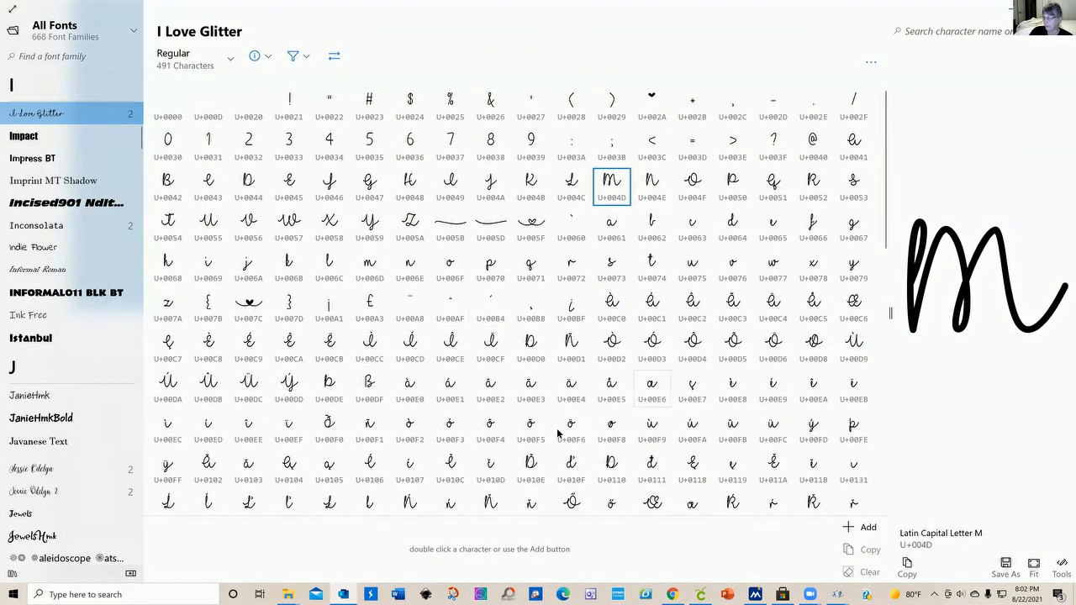
pyautogui.scroll(-3)
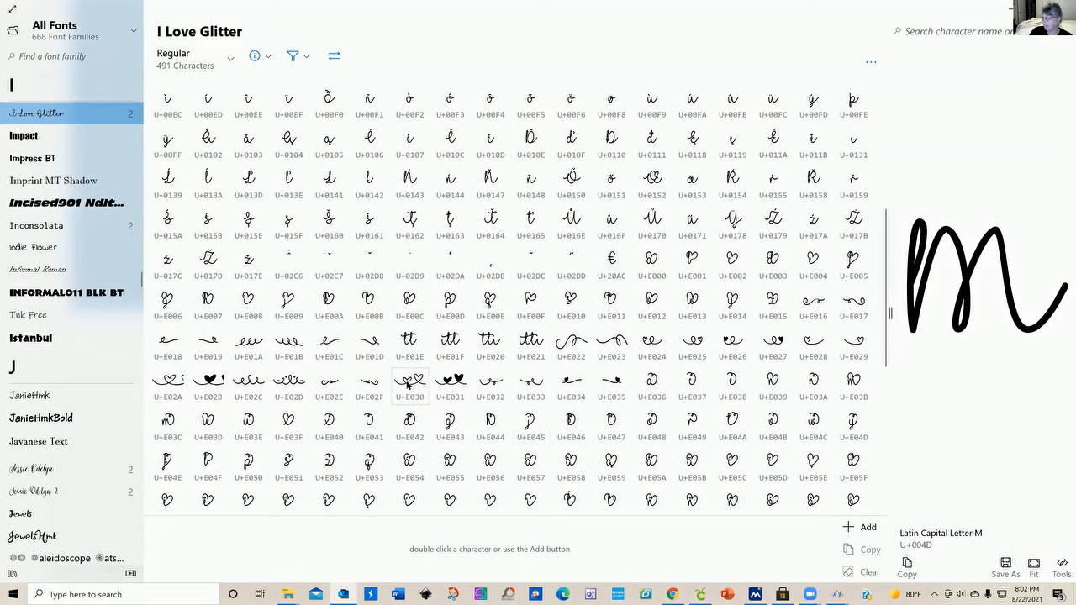
pyautogui.click(571, 341)
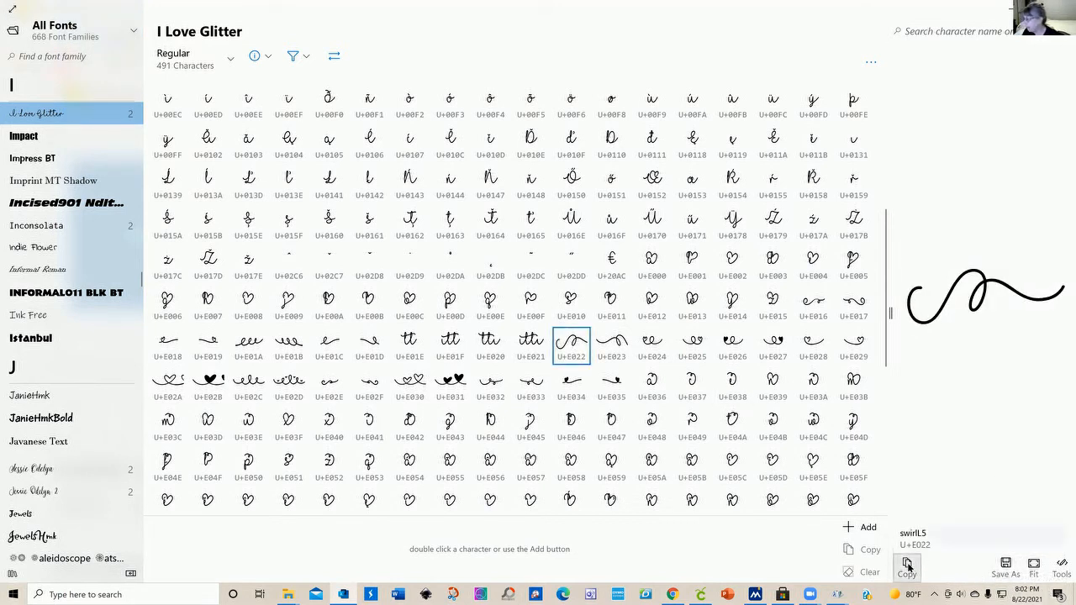
pyautogui.click(908, 564)
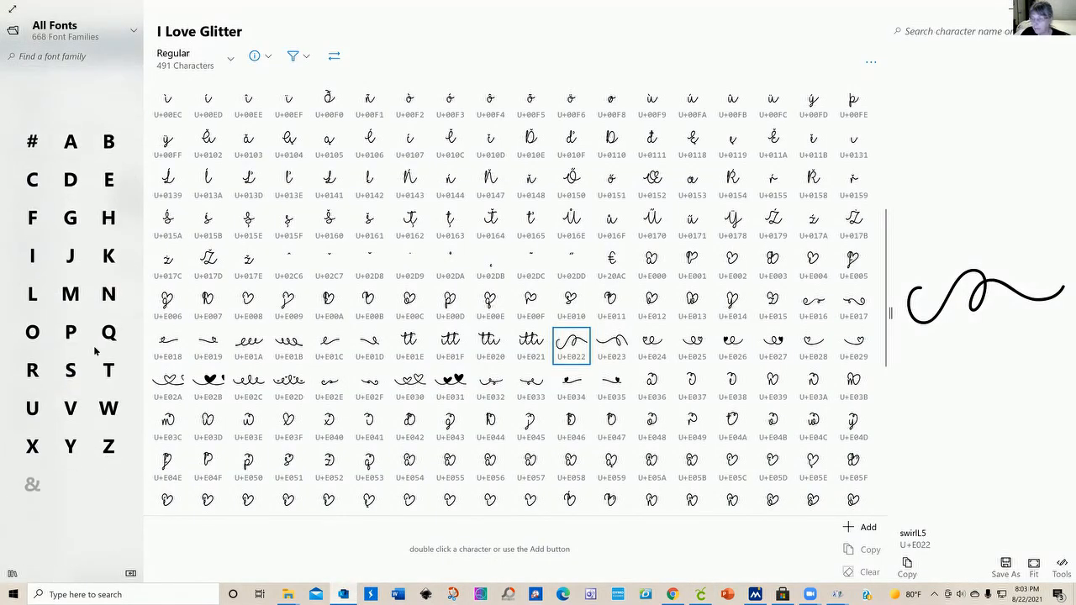
pyautogui.moveTo(131, 501)
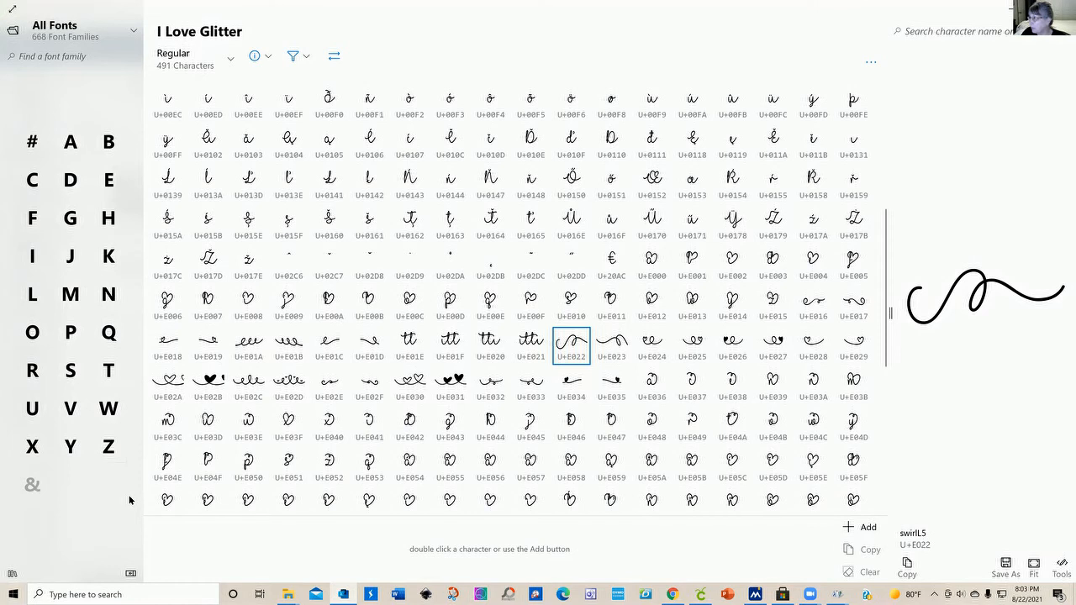
pyautogui.moveTo(99, 497)
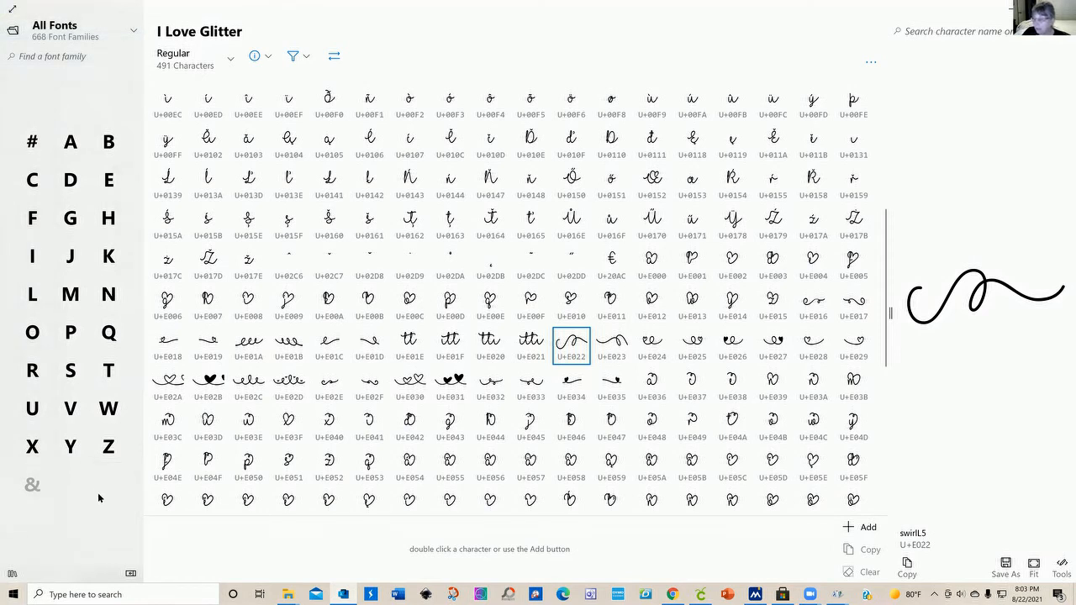
pyautogui.moveTo(107, 507)
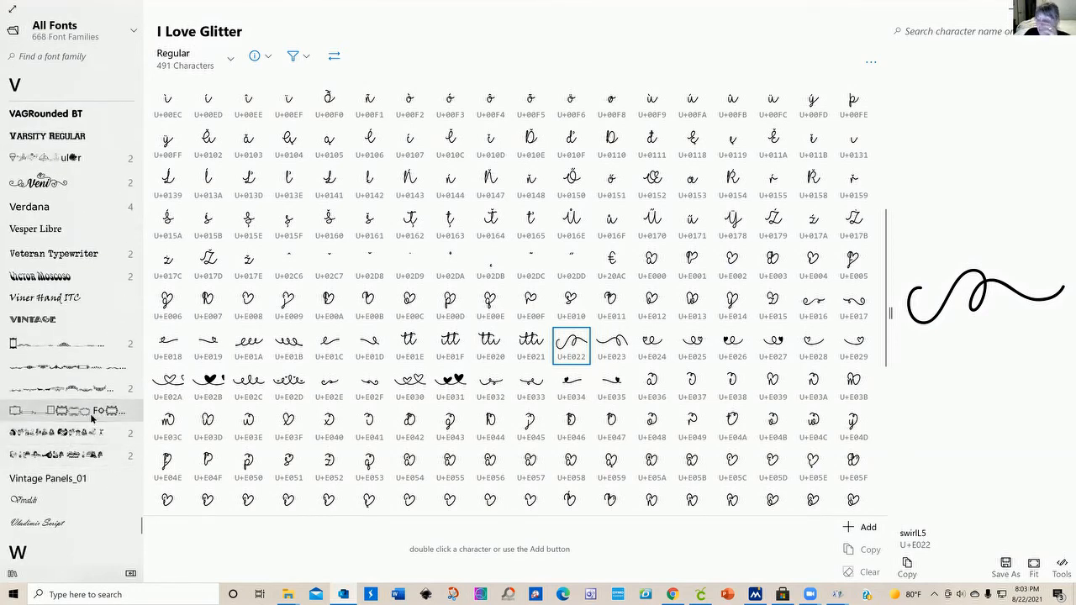
# Step: Show Vintage Frames glyphs and preview the oval U+0063 and butterfly-corner U+005E frames
pyautogui.click(72, 410)
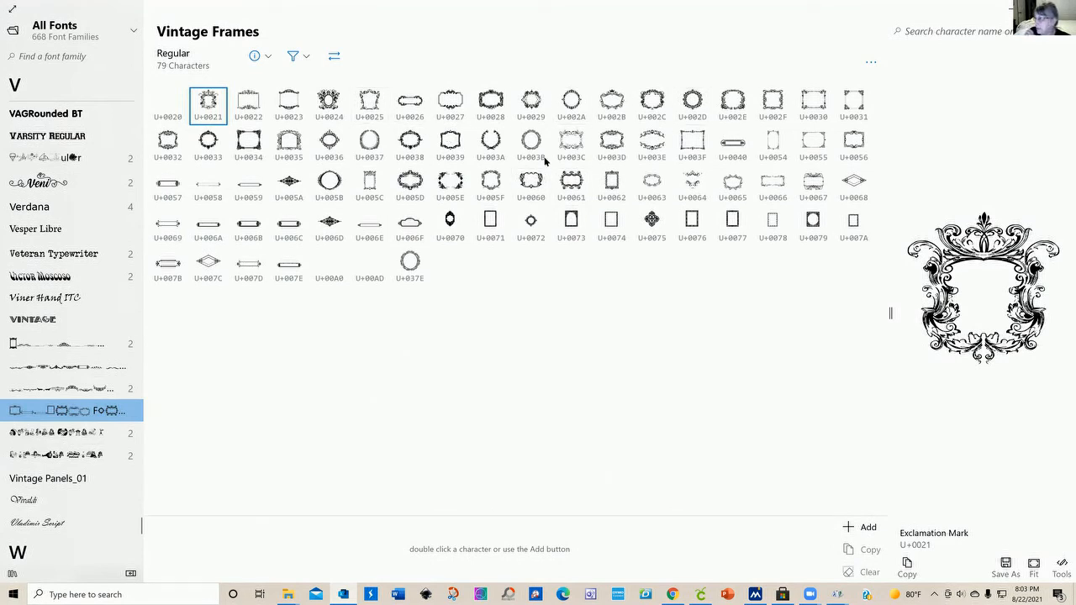
pyautogui.moveTo(944, 557)
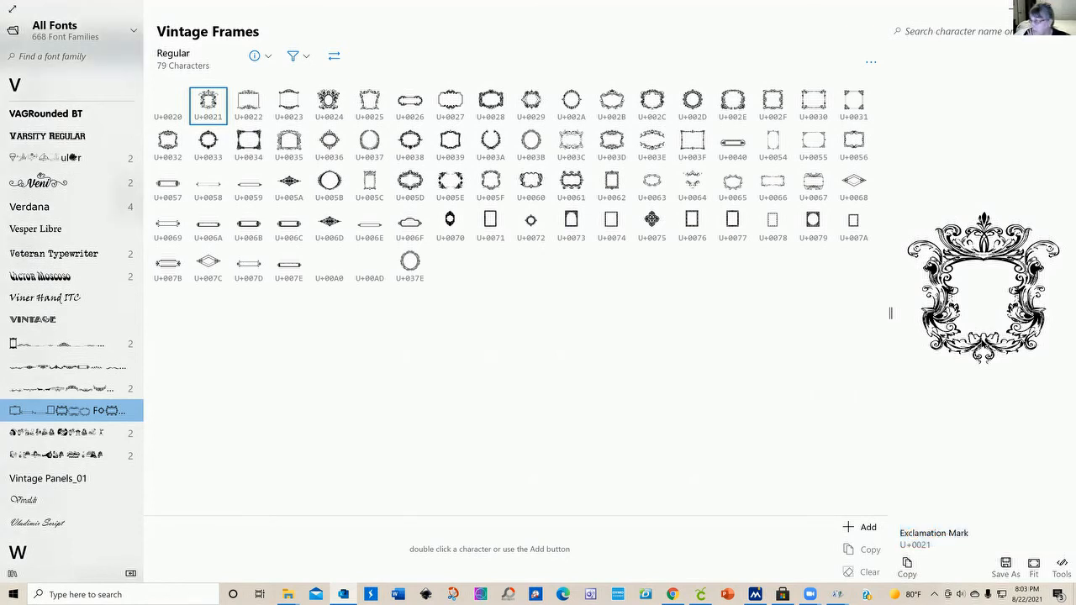
pyautogui.moveTo(619, 399)
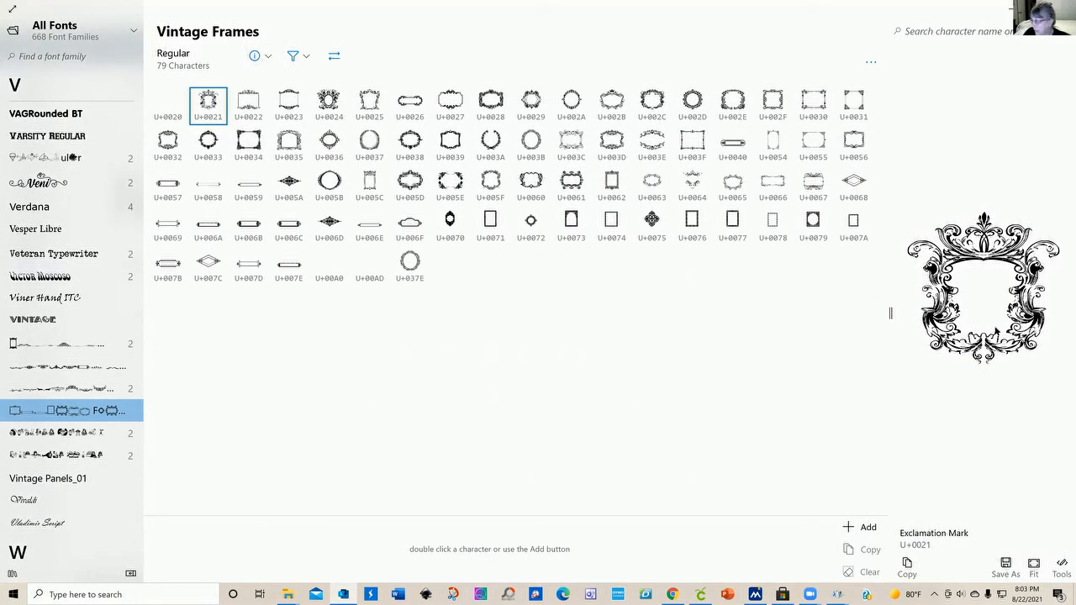
pyautogui.moveTo(1001, 370)
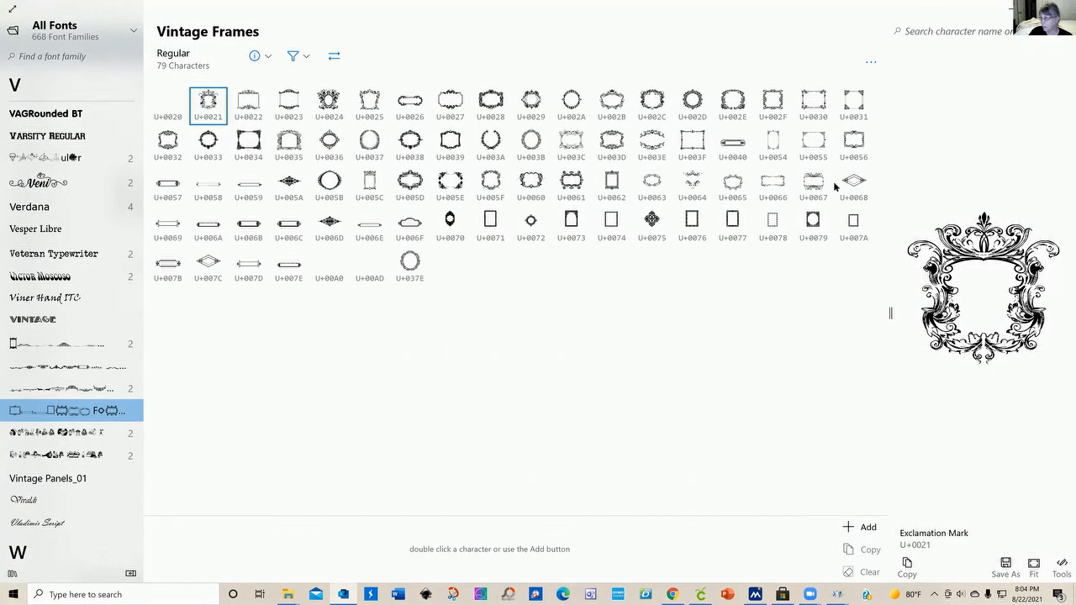
pyautogui.moveTo(294, 428)
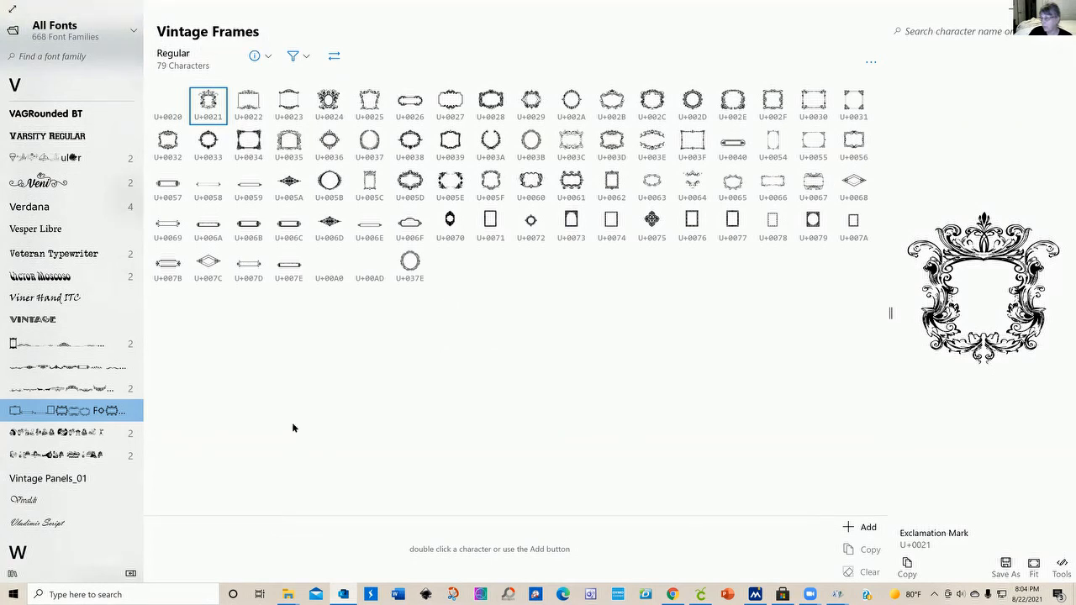
pyautogui.moveTo(616, 499)
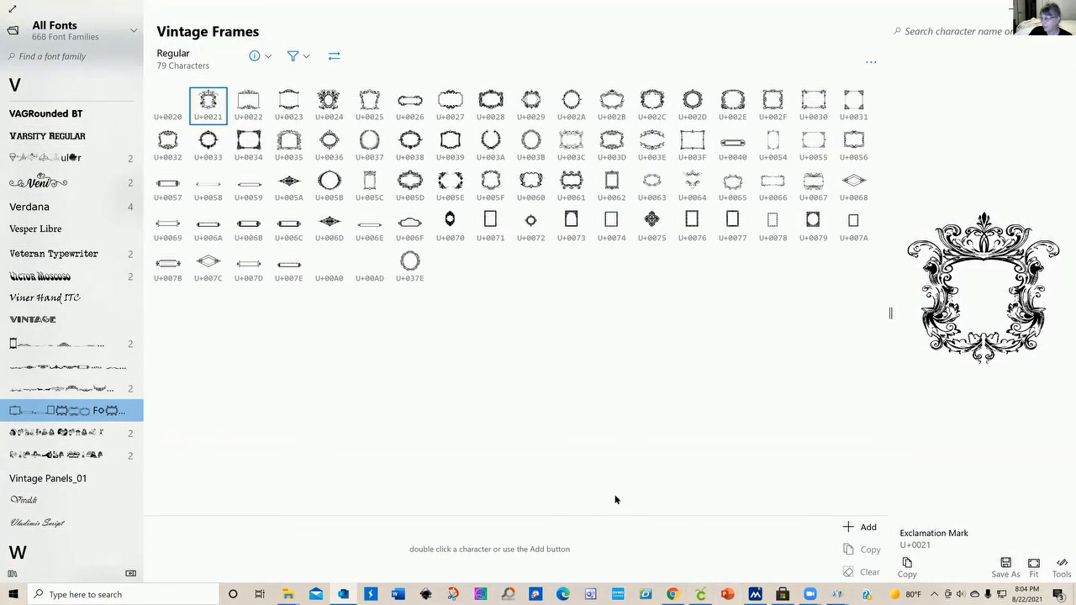
pyautogui.moveTo(223, 496)
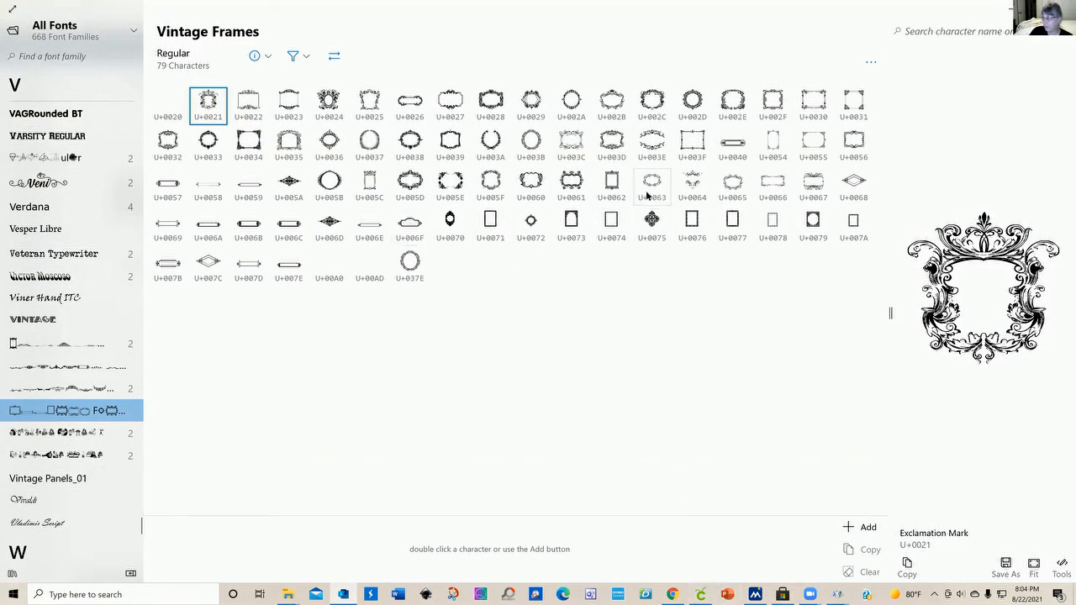
pyautogui.click(652, 184)
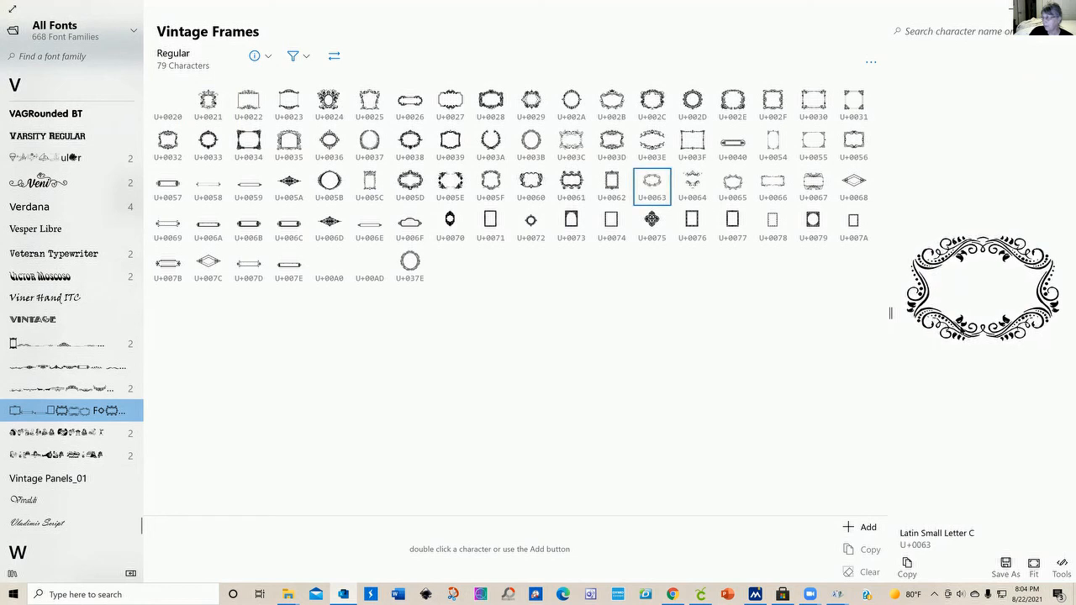
pyautogui.click(450, 183)
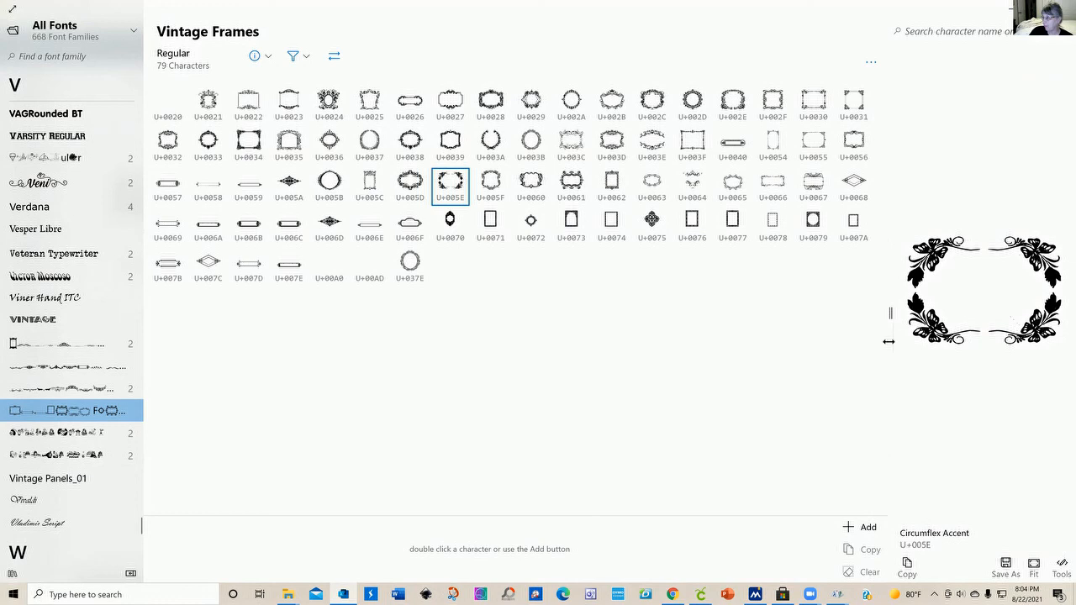
pyautogui.moveTo(651, 471)
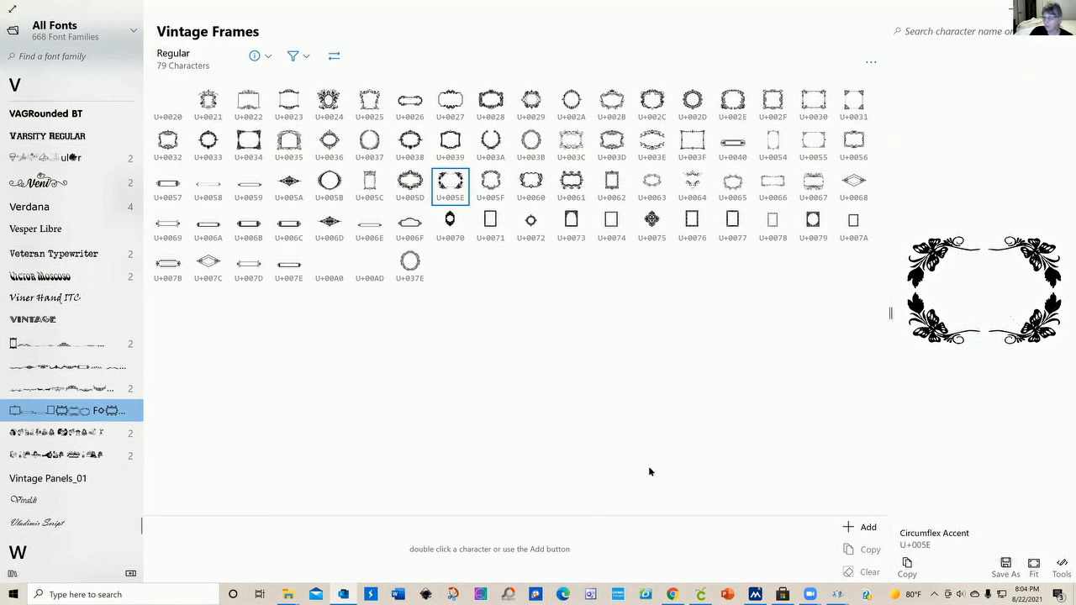
pyautogui.moveTo(595, 415)
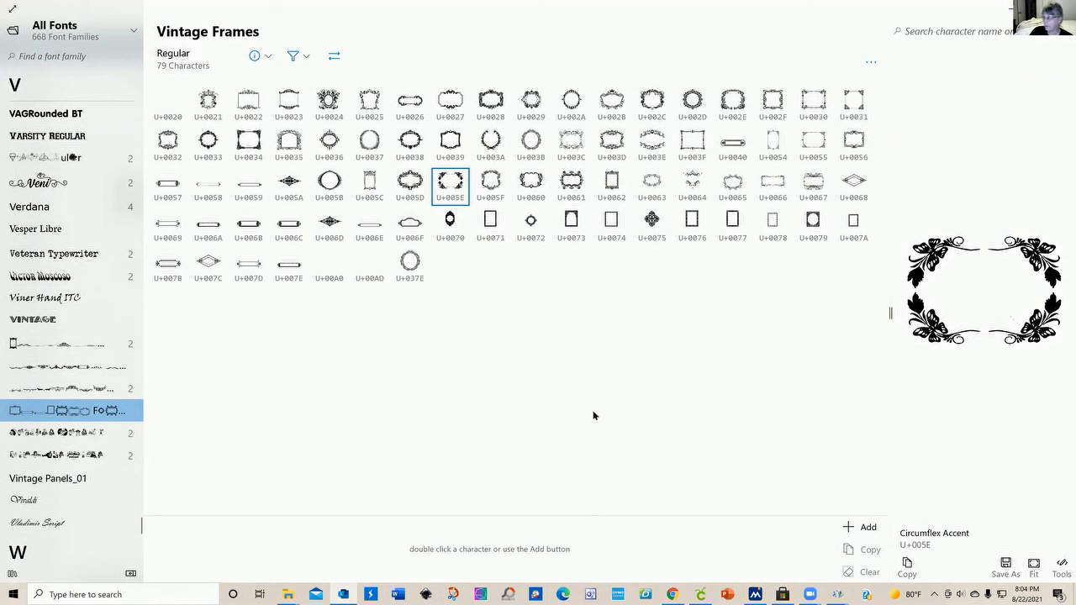